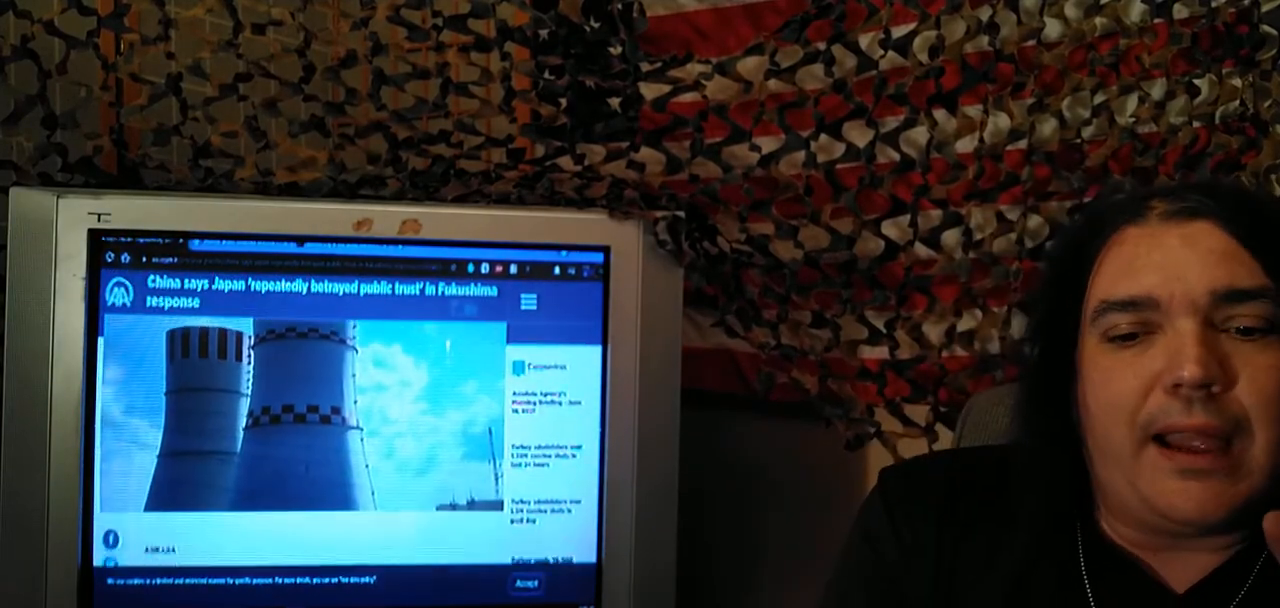
scroll(down, 3)
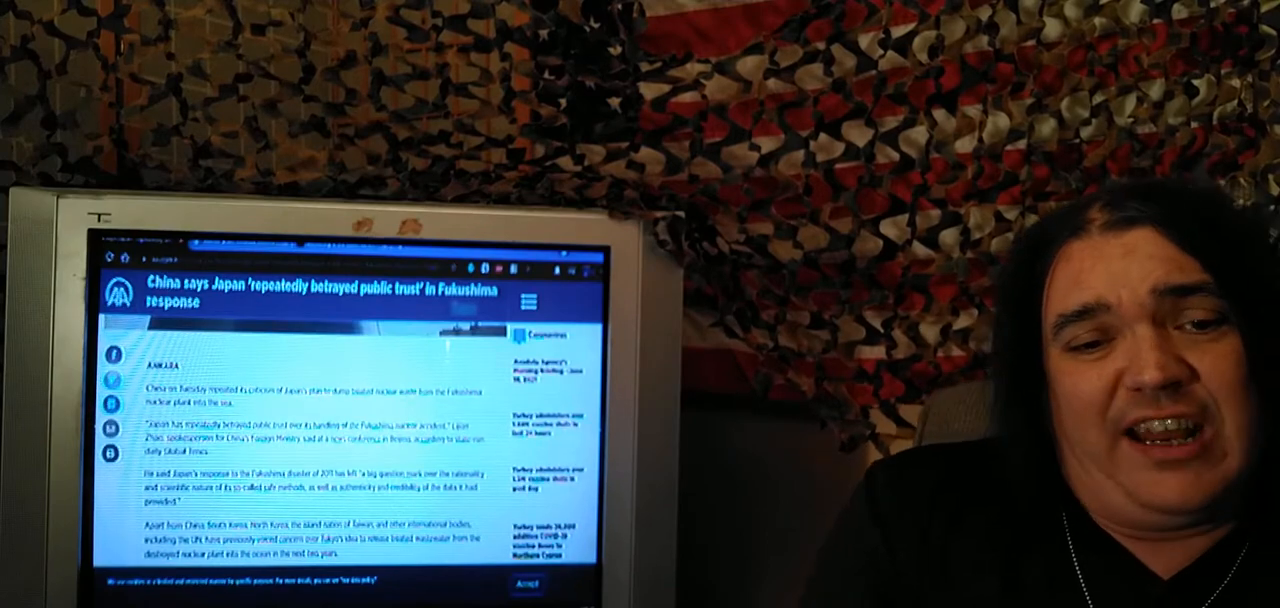